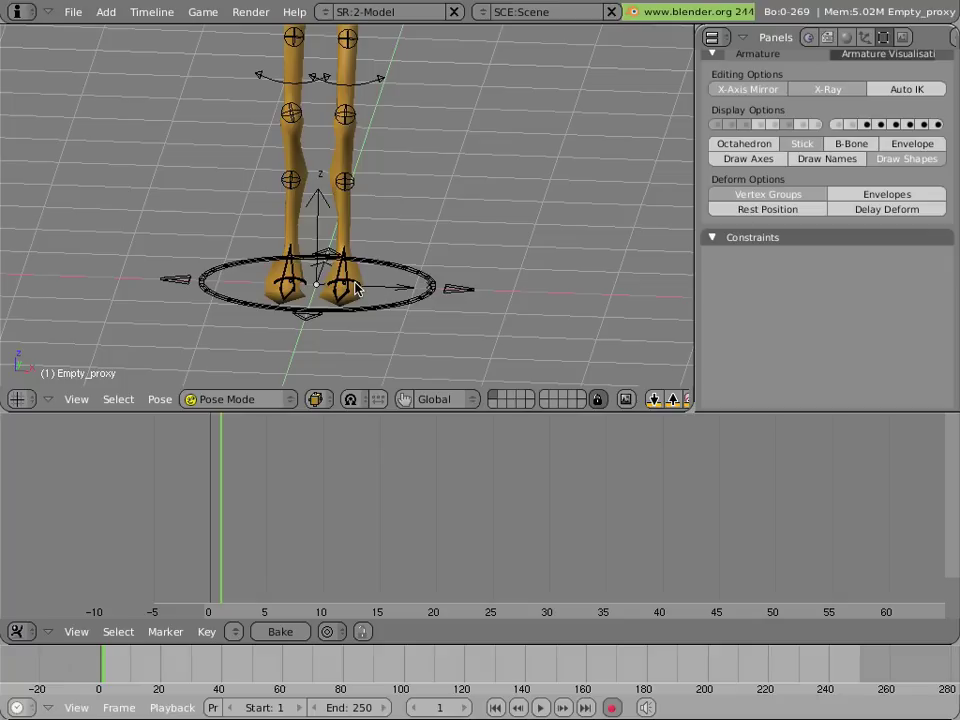
Switch to a side view to pose the foot controllers into the walk stride
key(KP_3)
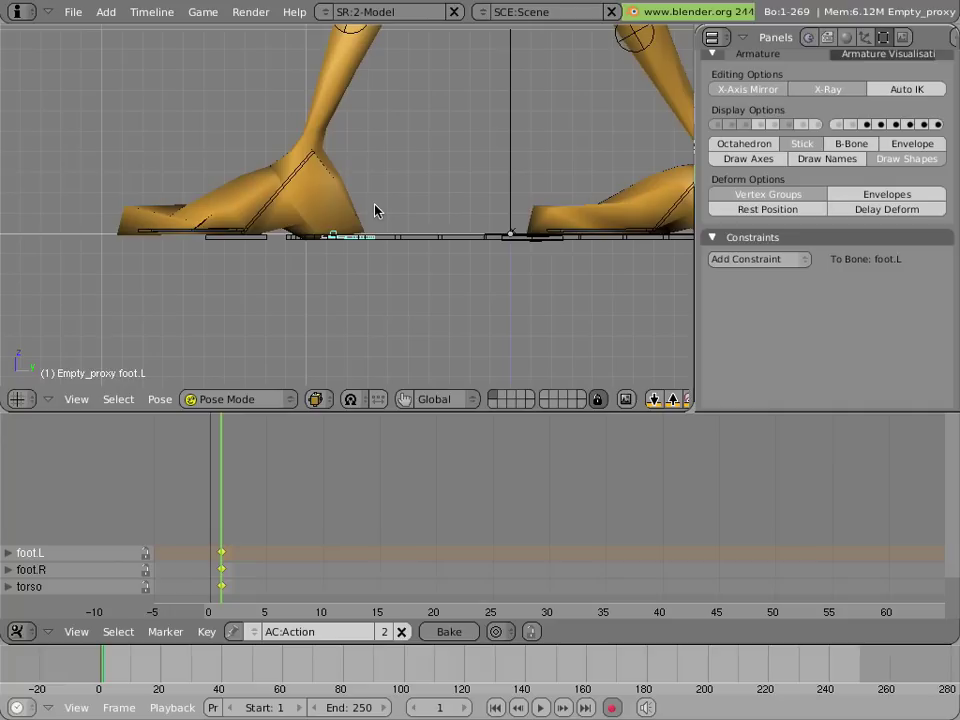
mouse_move(404, 400)
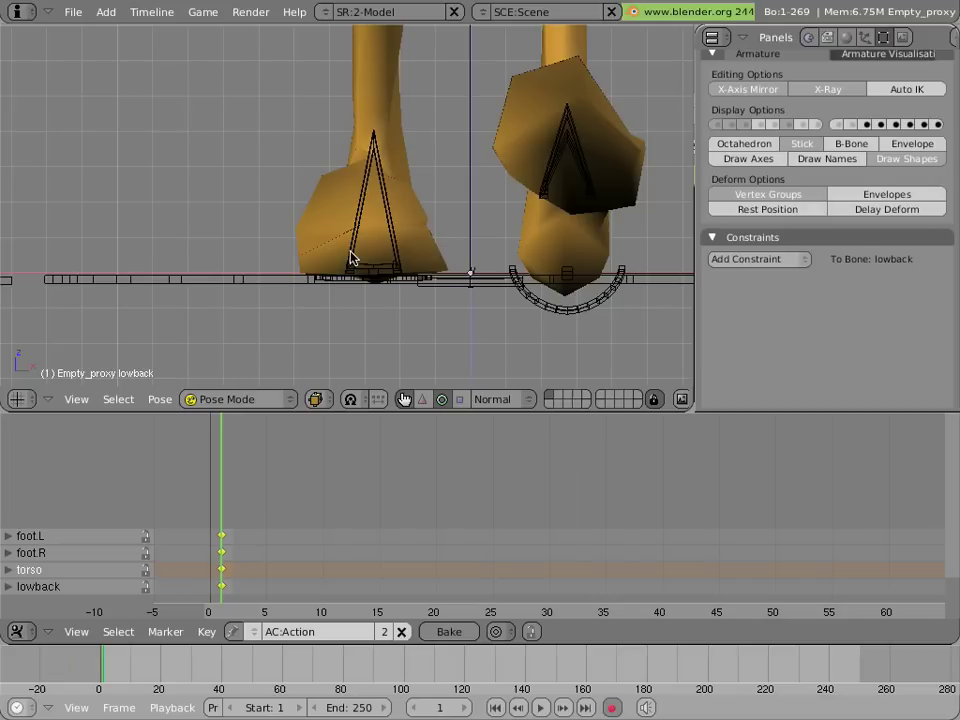
Insert a Rot keyframe at frame 1 for the lowback bone
click(356, 280)
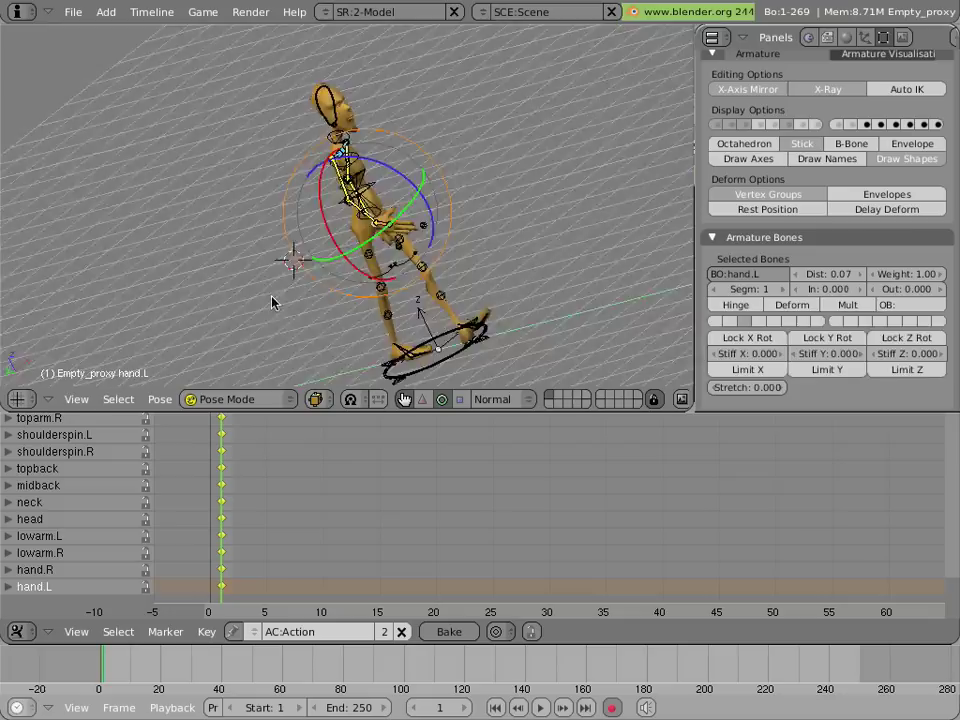
Save the posed rig over tutorial3.blend, reaching the Save Over confirmation
click(72, 12)
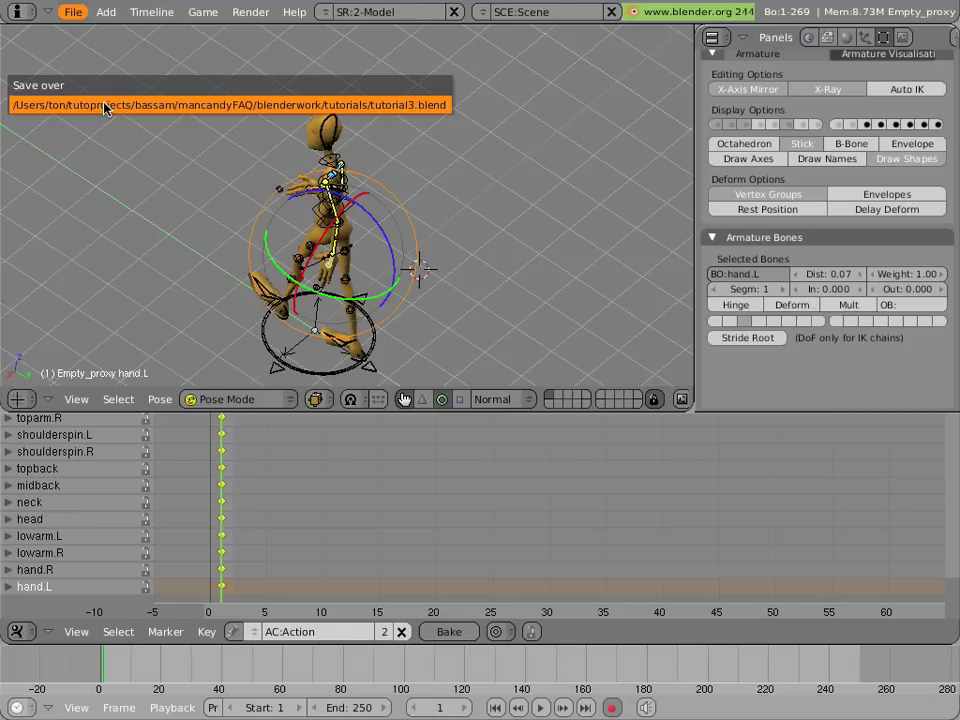